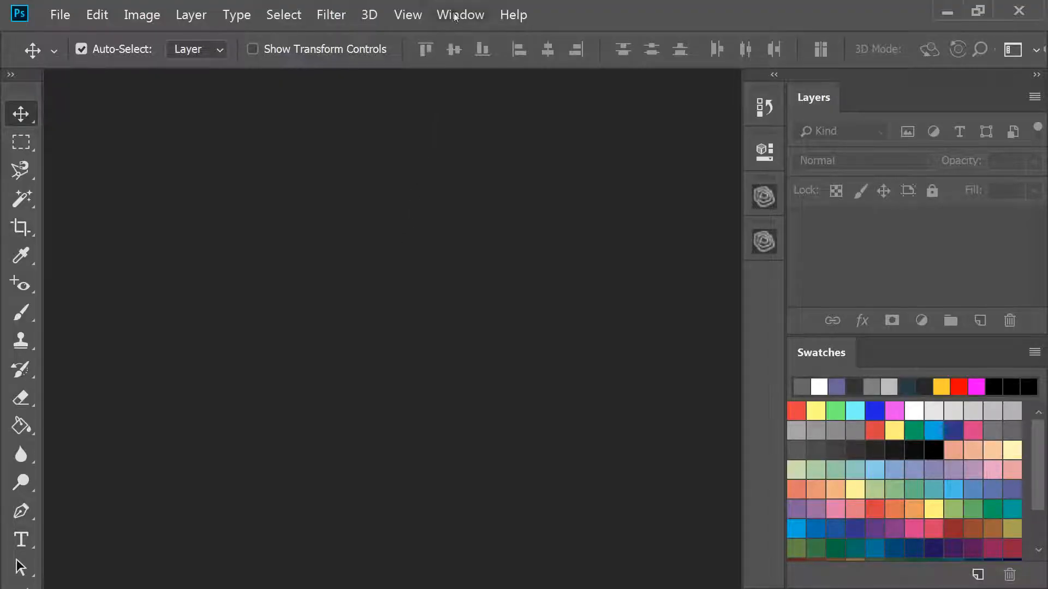
Look over the Océ Touchstone Setup panel, then the Touchstone Preview panel, from Window > Extensions.
{"action": "left_click", "coordinate": [460, 14]}
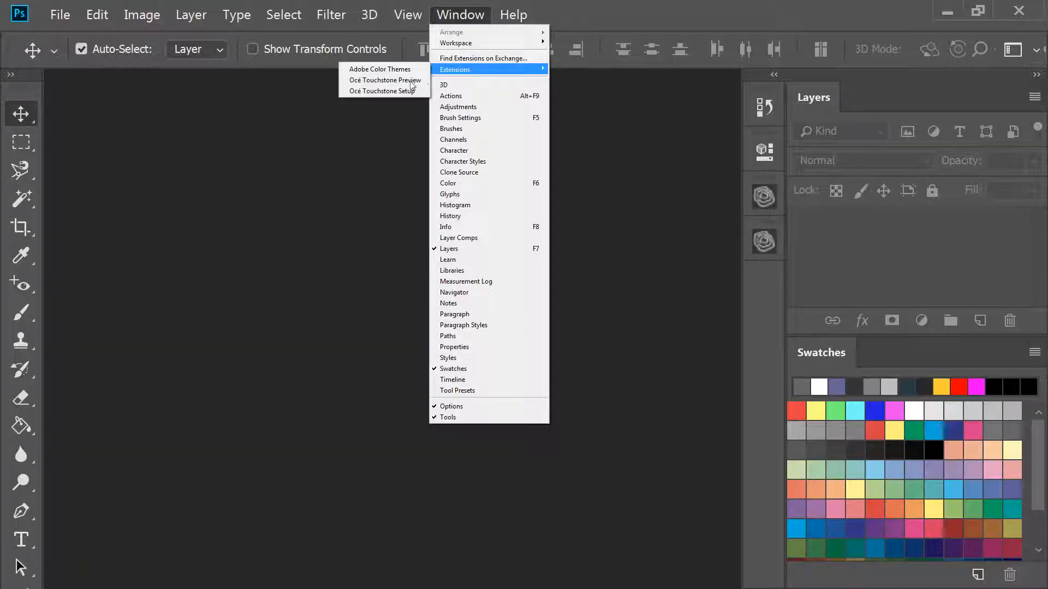
{"action": "left_click", "coordinate": [383, 90]}
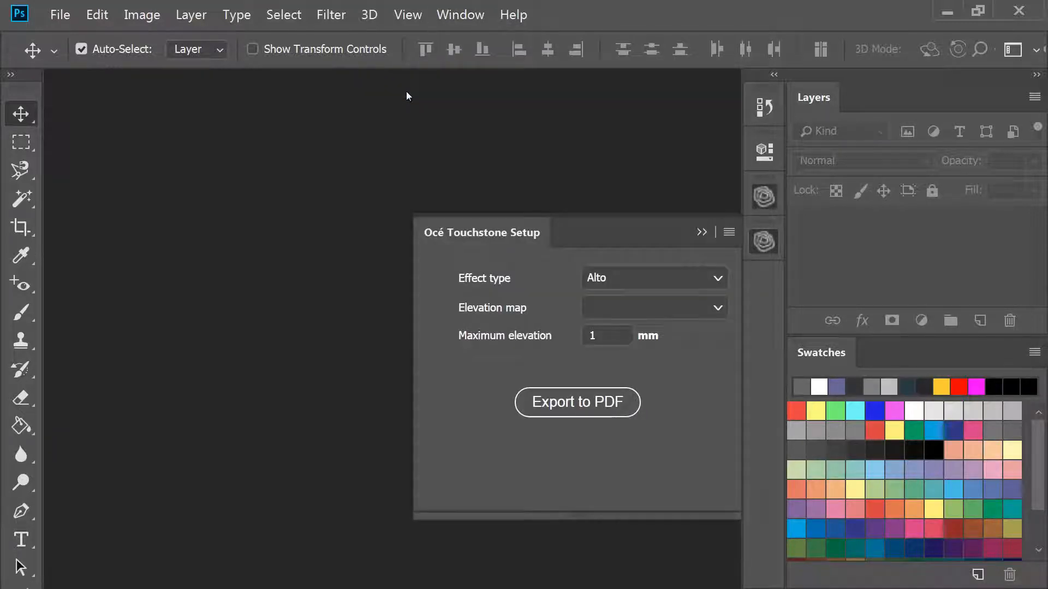
{"action": "mouse_move", "coordinate": [699, 233]}
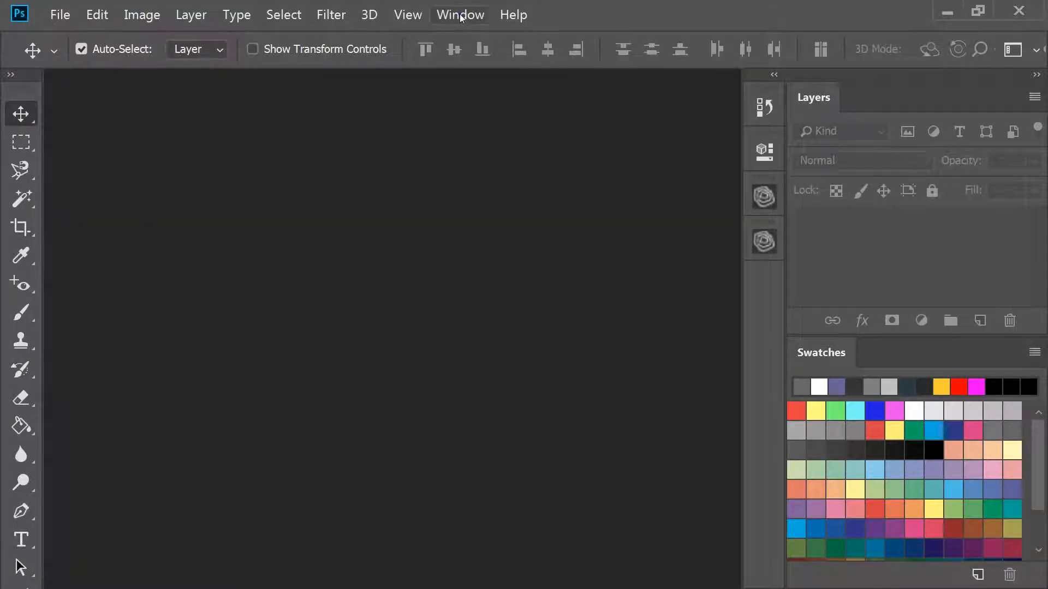
{"action": "left_click", "coordinate": [460, 14]}
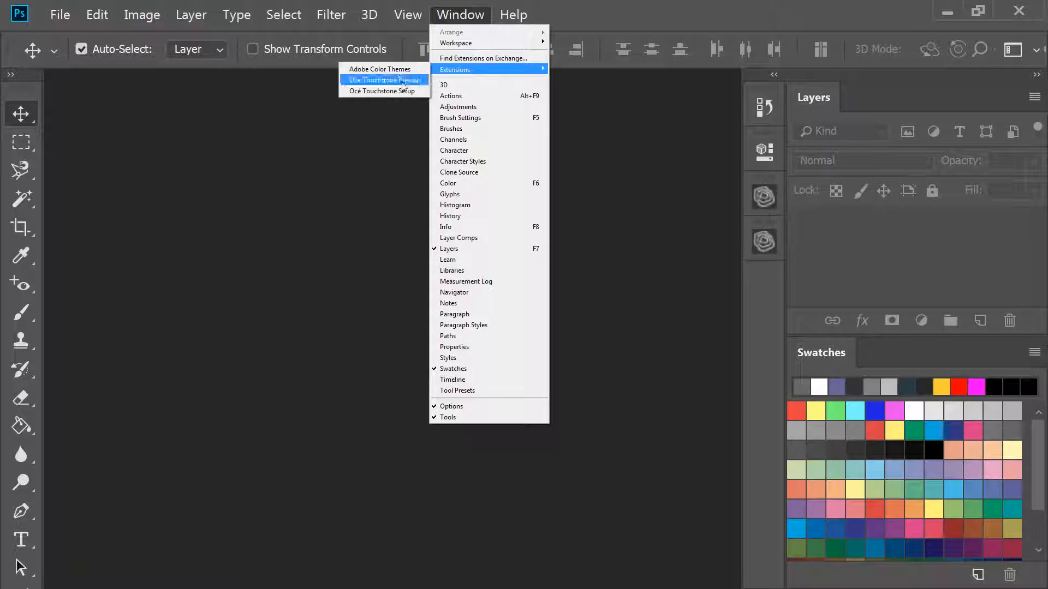
{"action": "left_click", "coordinate": [382, 80]}
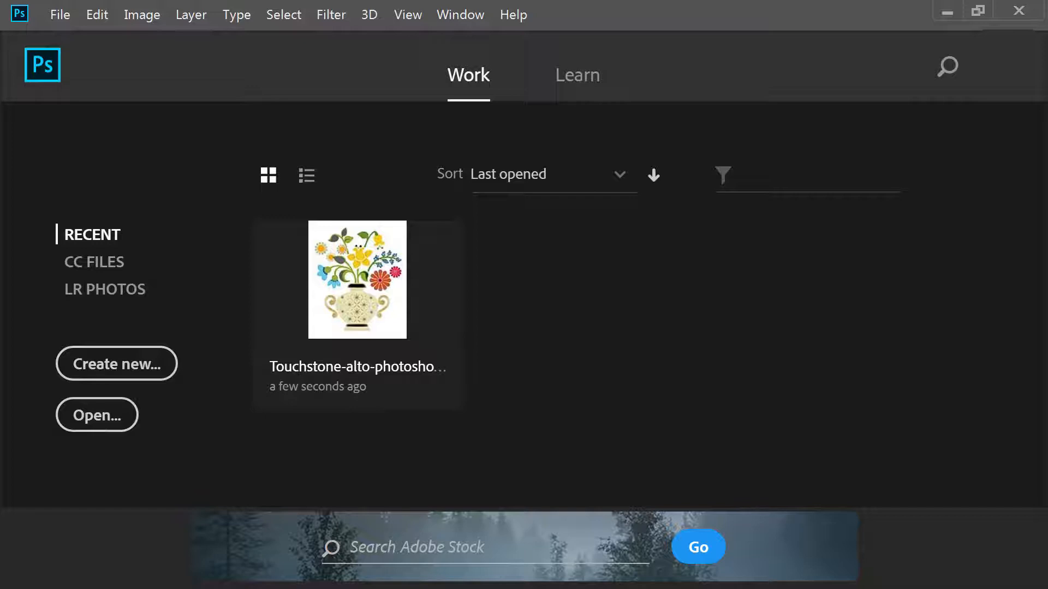
Set the gray working space to sGray in Color Settings and confirm.
{"action": "left_click", "coordinate": [96, 14]}
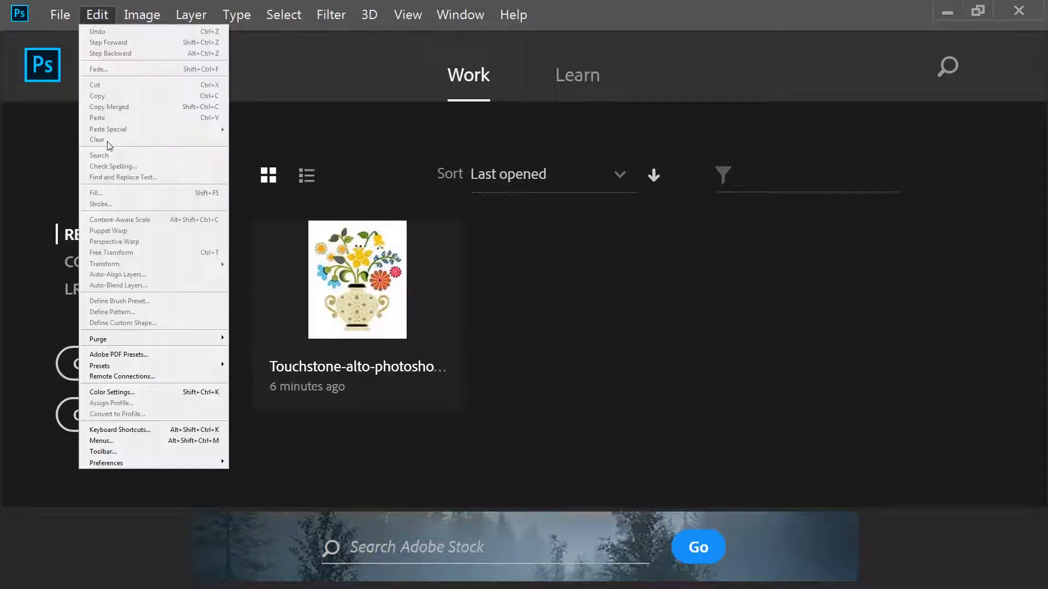
{"action": "left_click", "coordinate": [111, 392]}
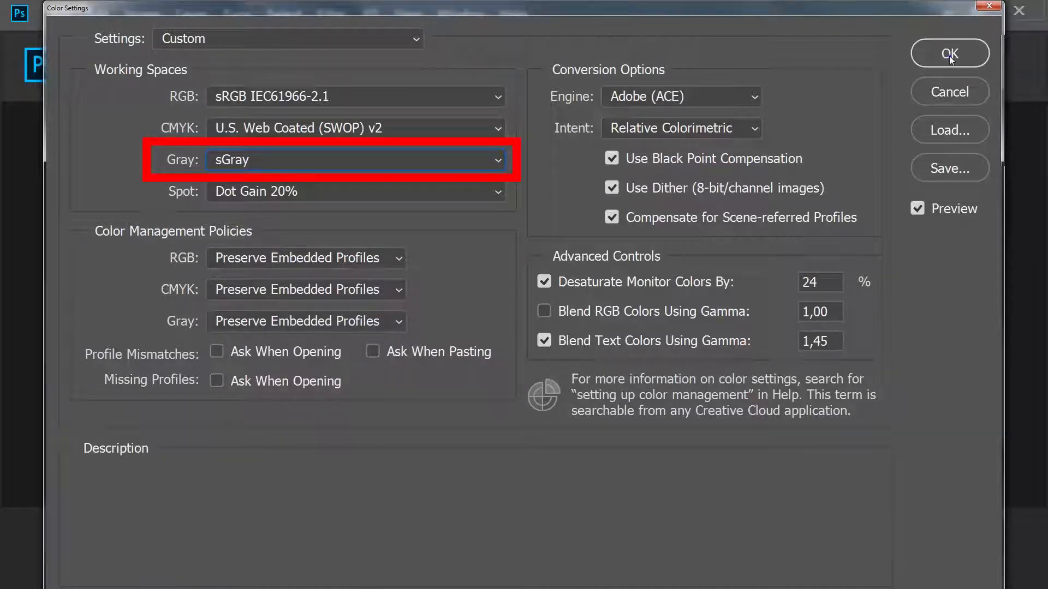
{"action": "left_click", "coordinate": [949, 53]}
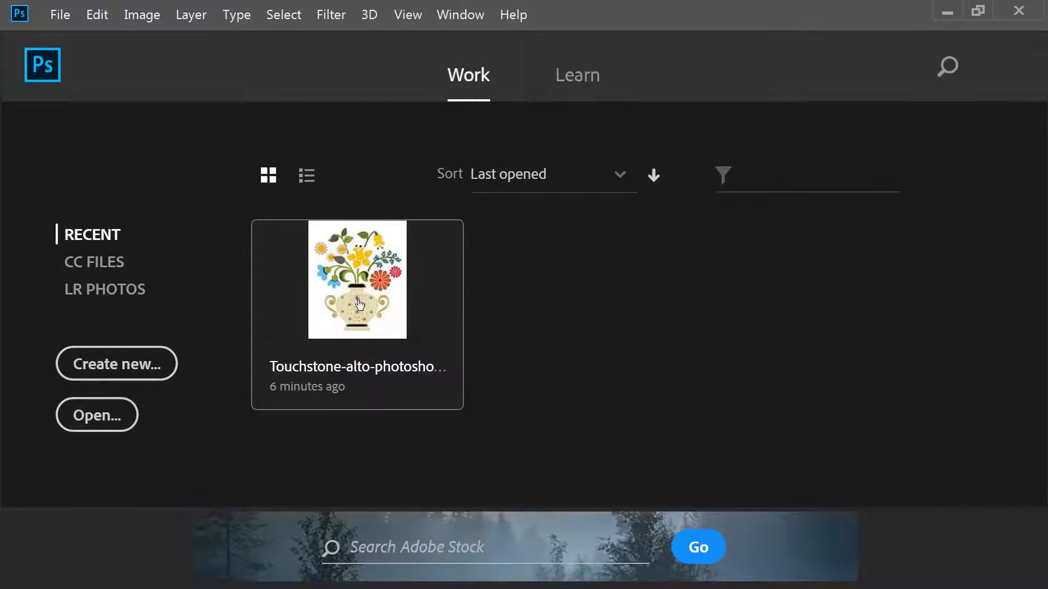
{"action": "double_click", "coordinate": [356, 279]}
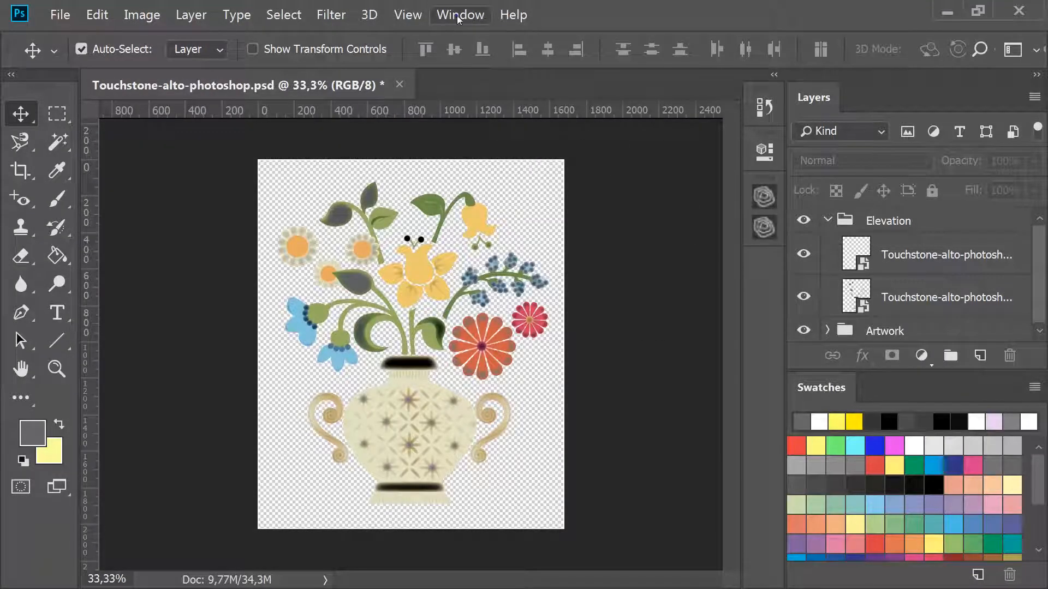
In Touchstone Setup choose the Alto effect type and pick the Elevation group as elevation map.
{"action": "left_click", "coordinate": [460, 14]}
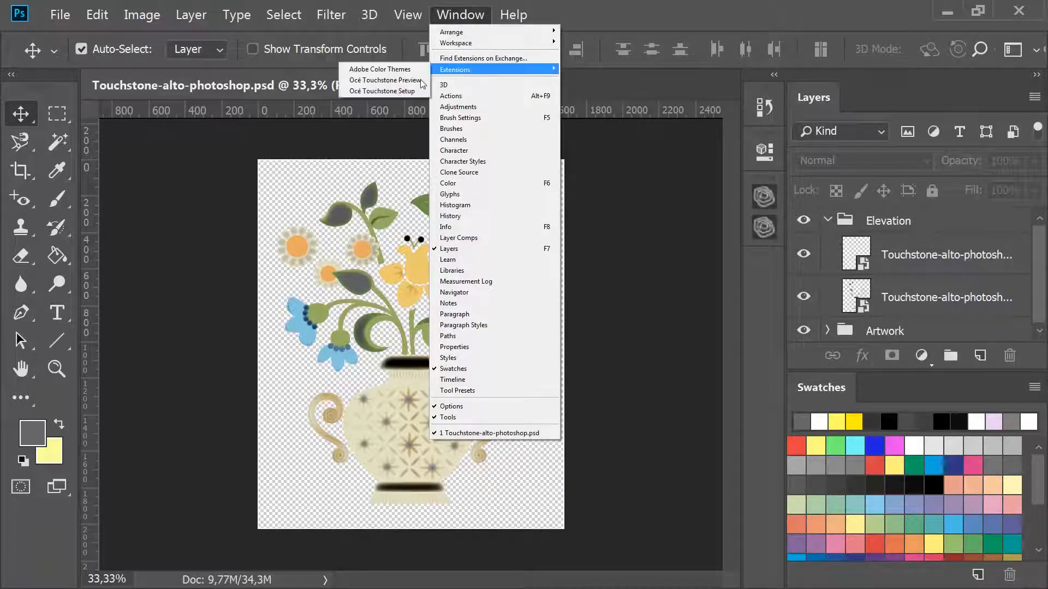
{"action": "left_click", "coordinate": [383, 92]}
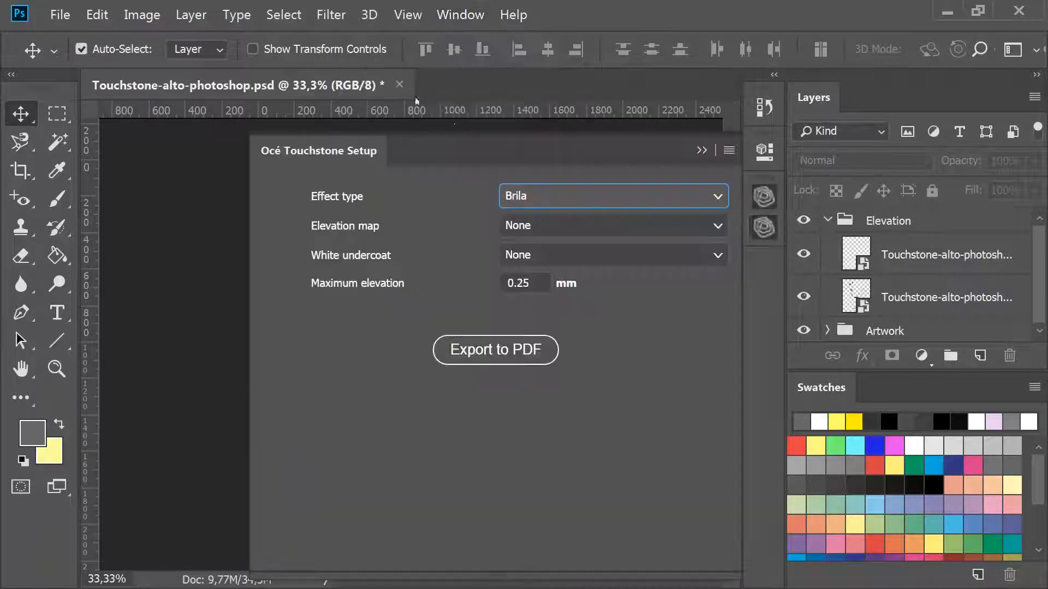
{"action": "left_click", "coordinate": [611, 195]}
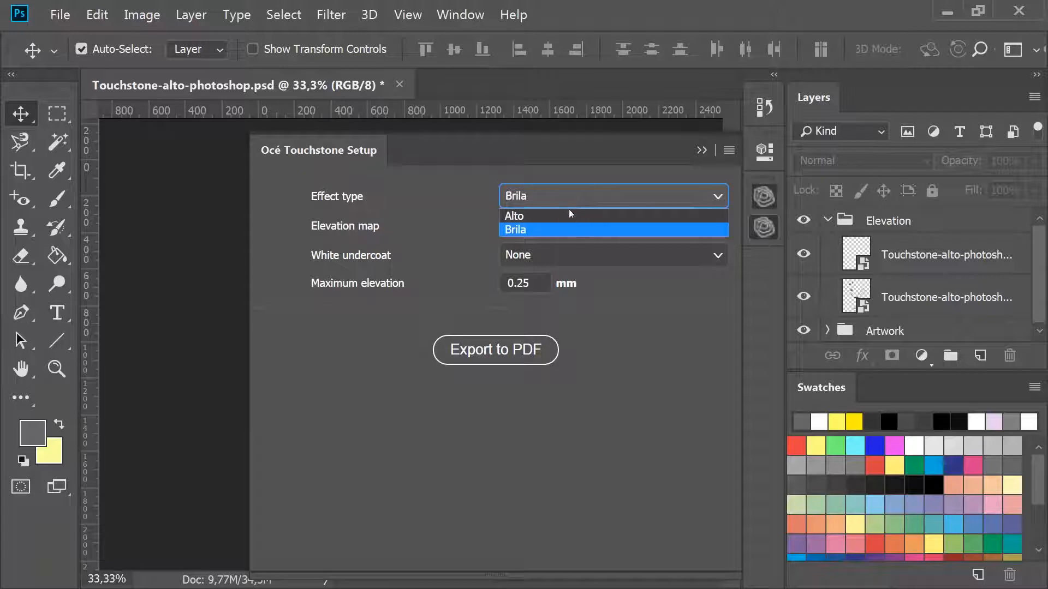
{"action": "left_click", "coordinate": [514, 215]}
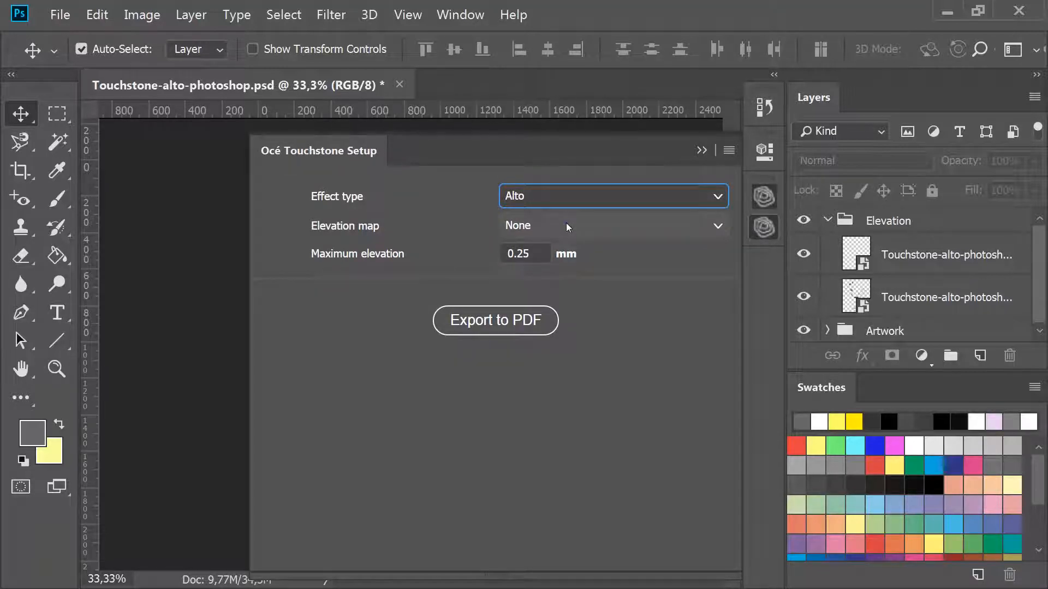
{"action": "left_click", "coordinate": [611, 226]}
{"action": "type", "text": "1"}
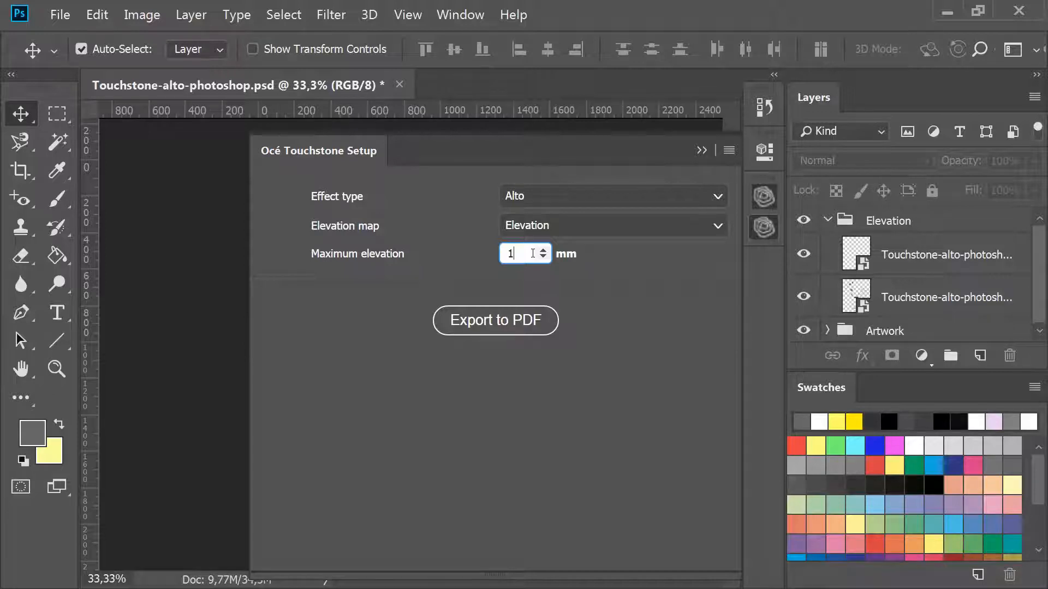
Render the document in the Touchstone Preview panel, try Quick rendering, then return to full document rendering.
{"action": "left_click", "coordinate": [460, 15]}
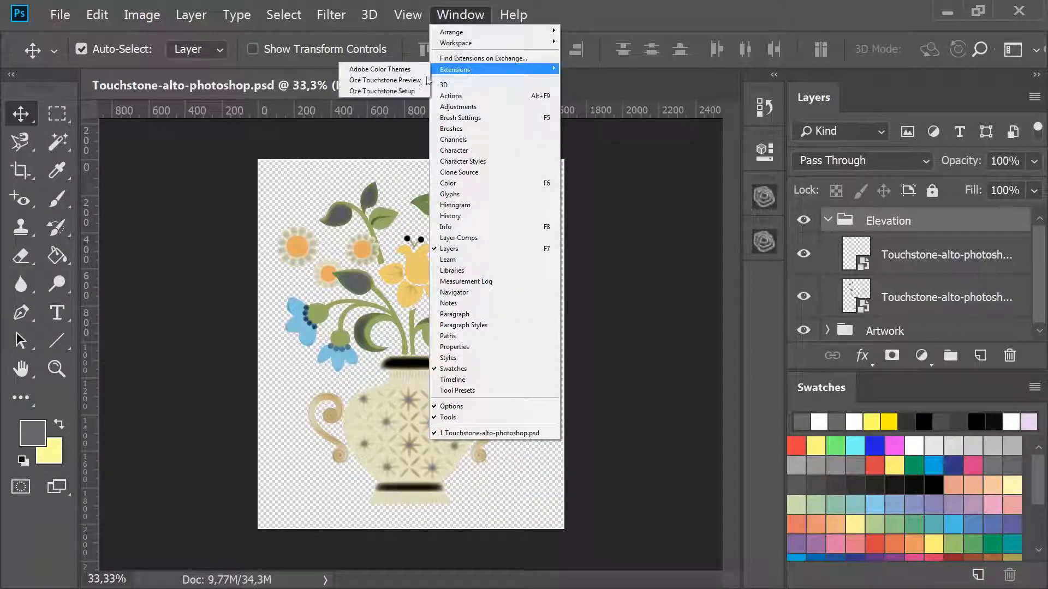
{"action": "left_click", "coordinate": [385, 80]}
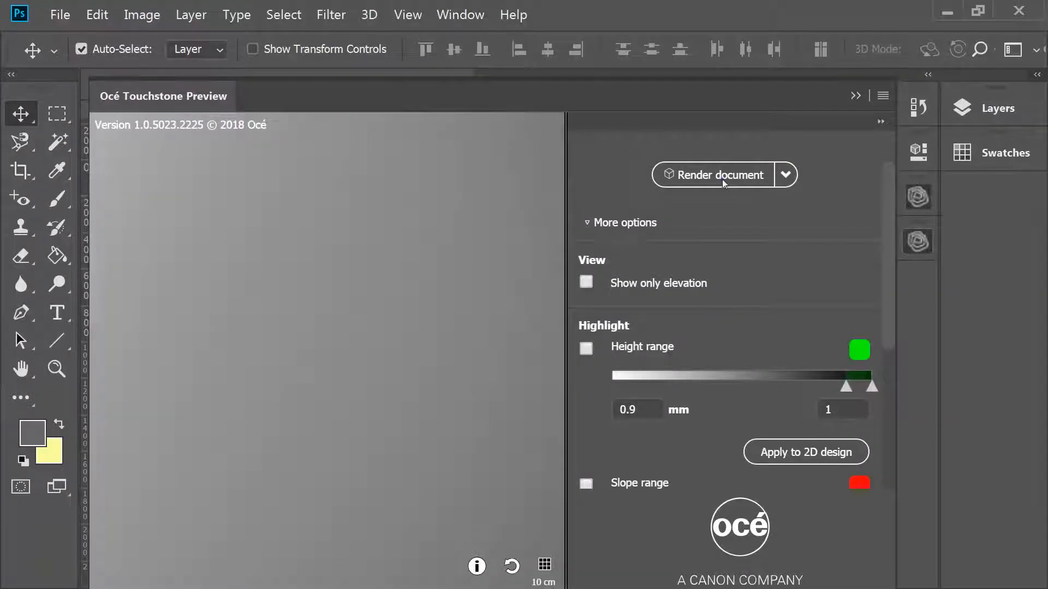
{"action": "left_click", "coordinate": [719, 175]}
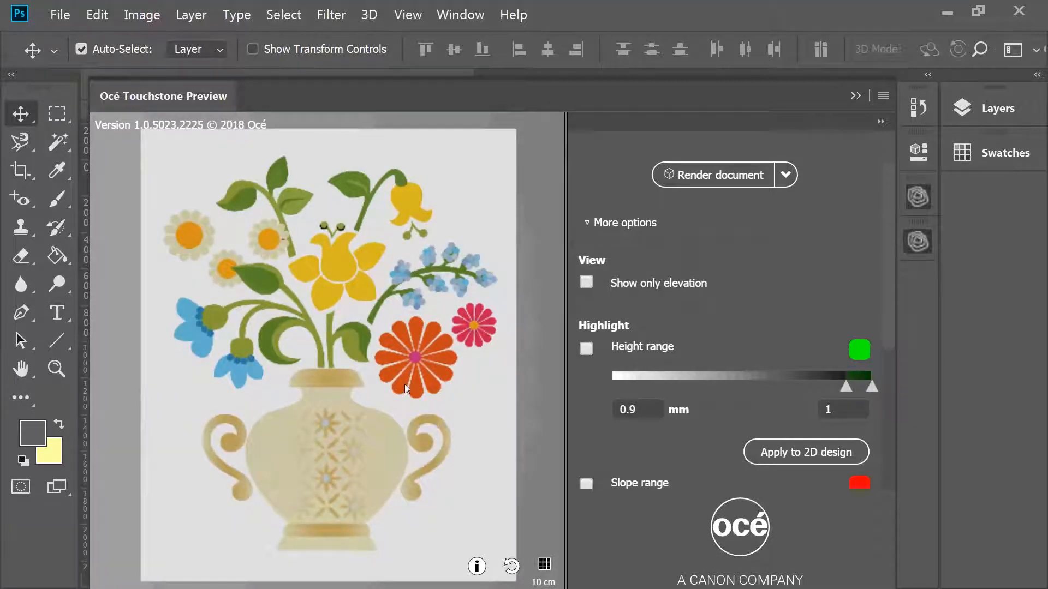
{"action": "left_click", "coordinate": [786, 175]}
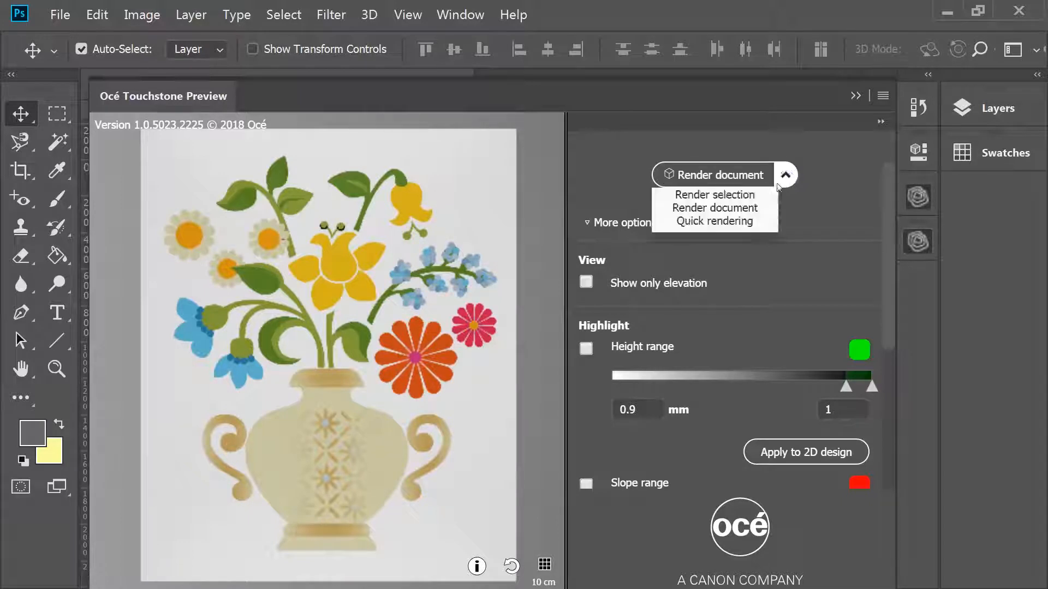
{"action": "left_click", "coordinate": [714, 222]}
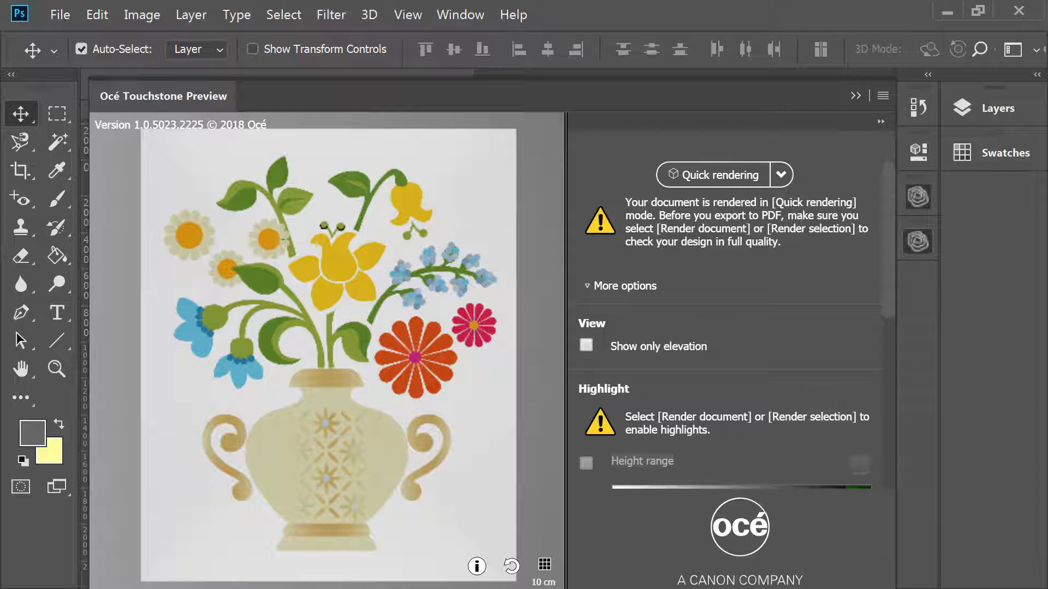
{"action": "left_click", "coordinate": [718, 174]}
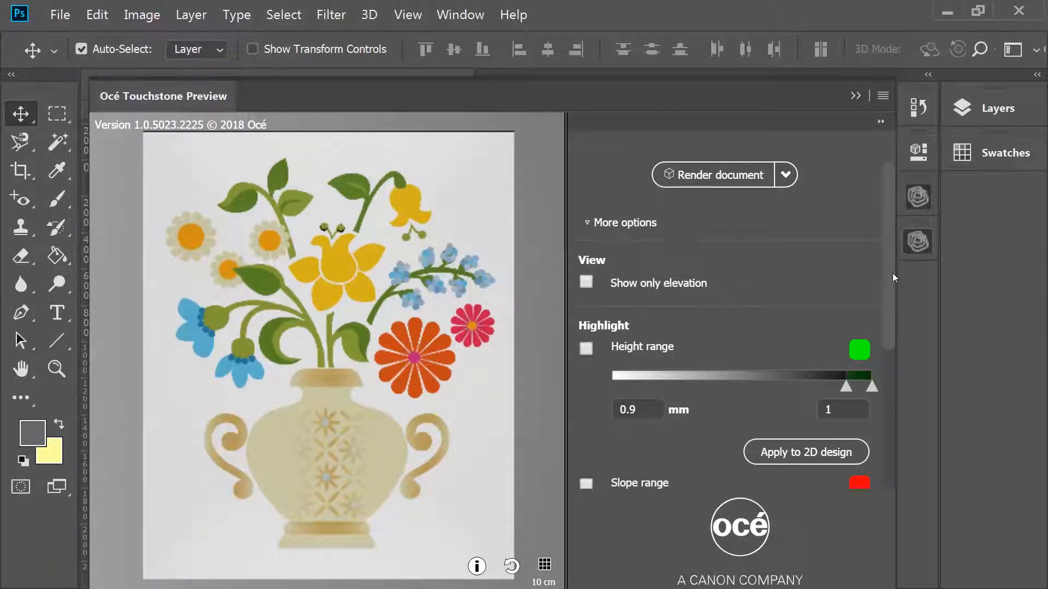
Set the preview Media to None and rotate the 3D view of the design.
{"action": "scroll", "scroll_direction": "down", "scroll_amount": 3}
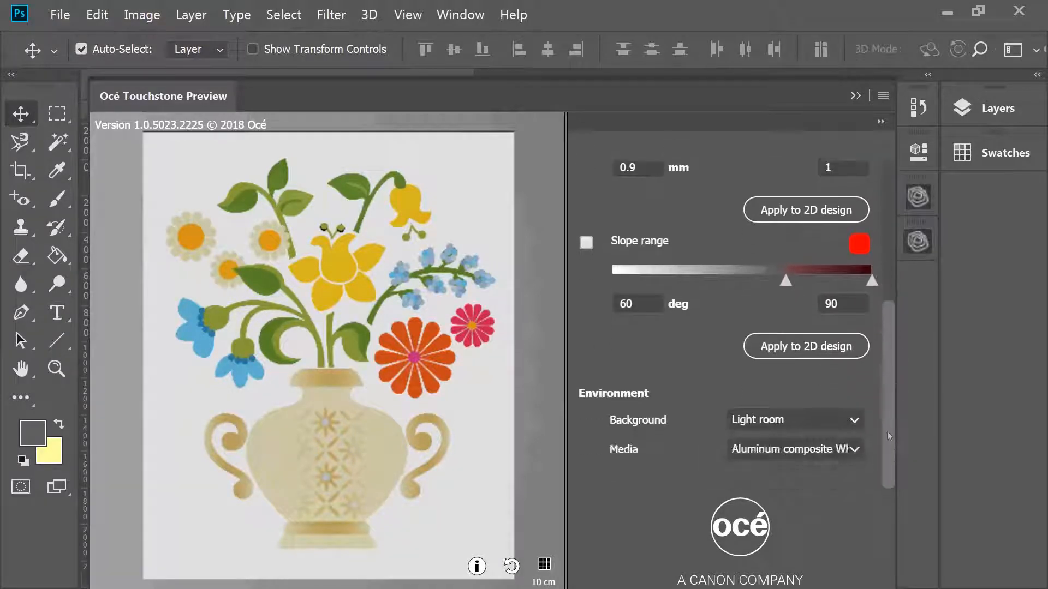
{"action": "left_click", "coordinate": [794, 448]}
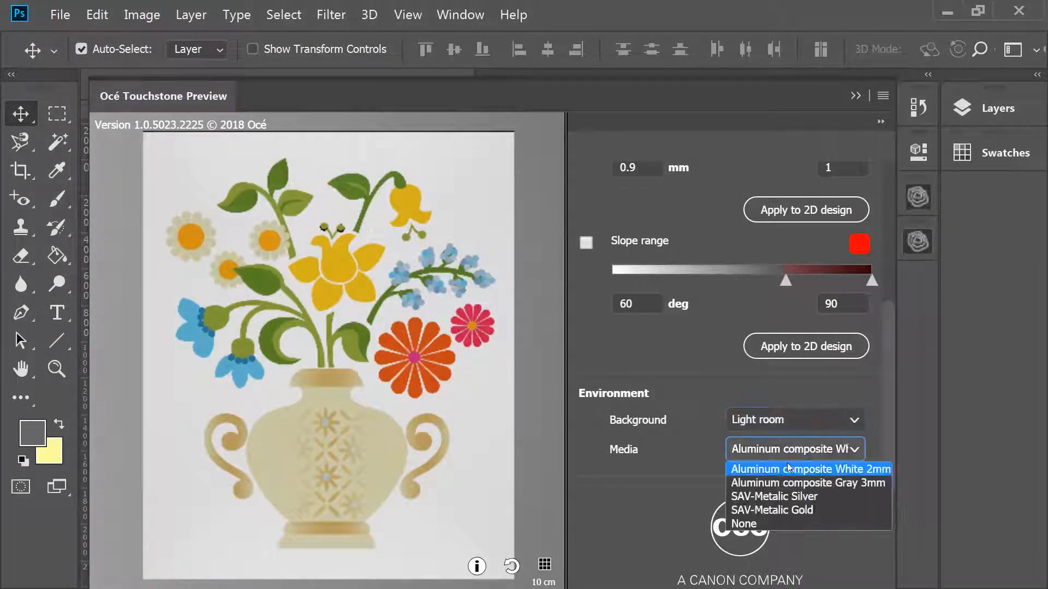
{"action": "left_click", "coordinate": [744, 524]}
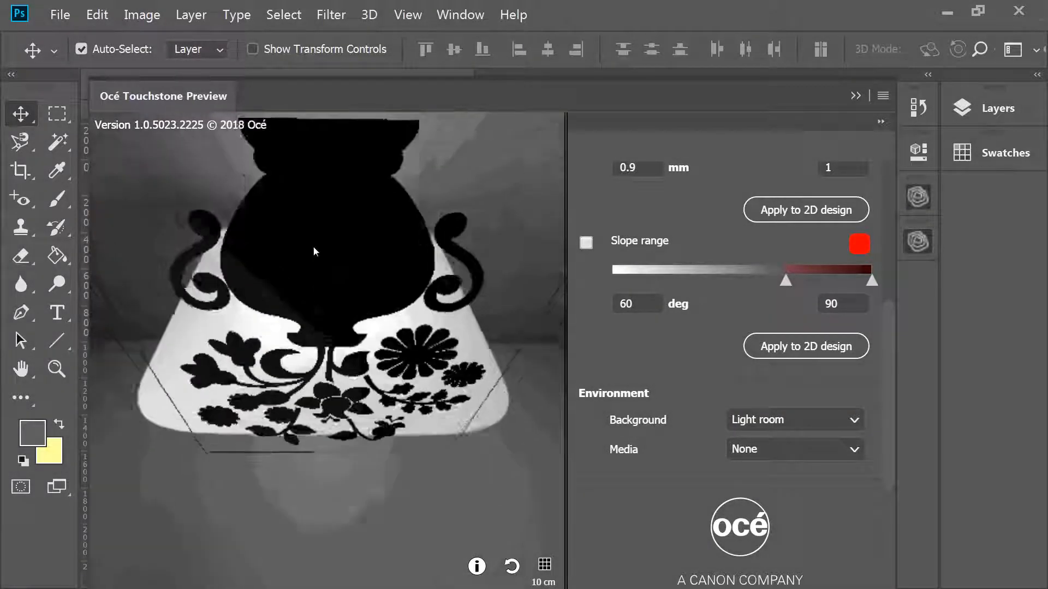
{"action": "left_click_drag", "start_coordinate": [316, 252], "coordinate": [311, 293]}
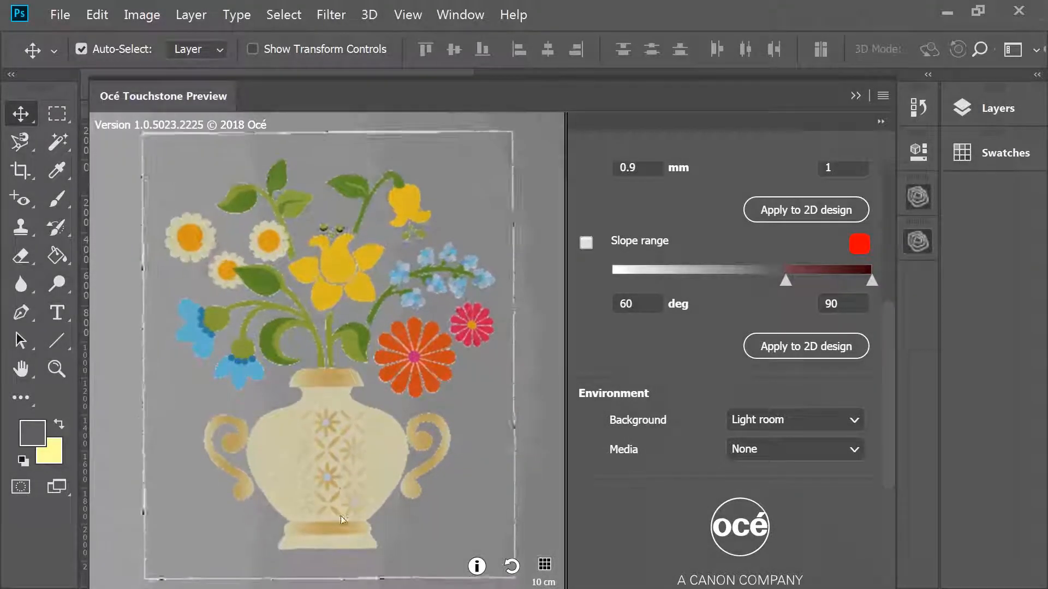
Switch the preview background to solid blue, then to solid gray.
{"action": "left_click", "coordinate": [794, 419]}
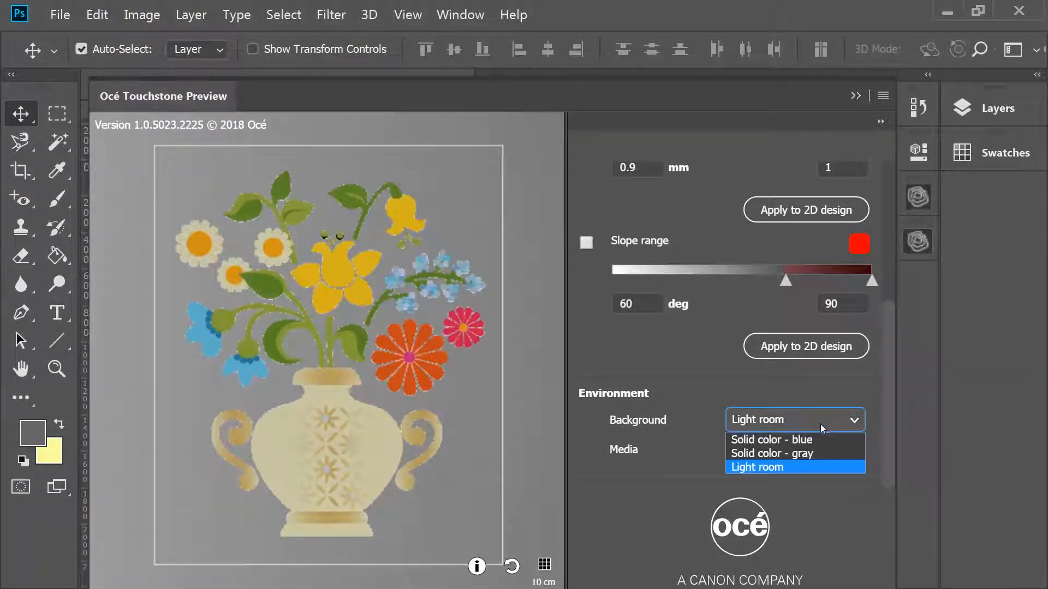
{"action": "left_click", "coordinate": [770, 440]}
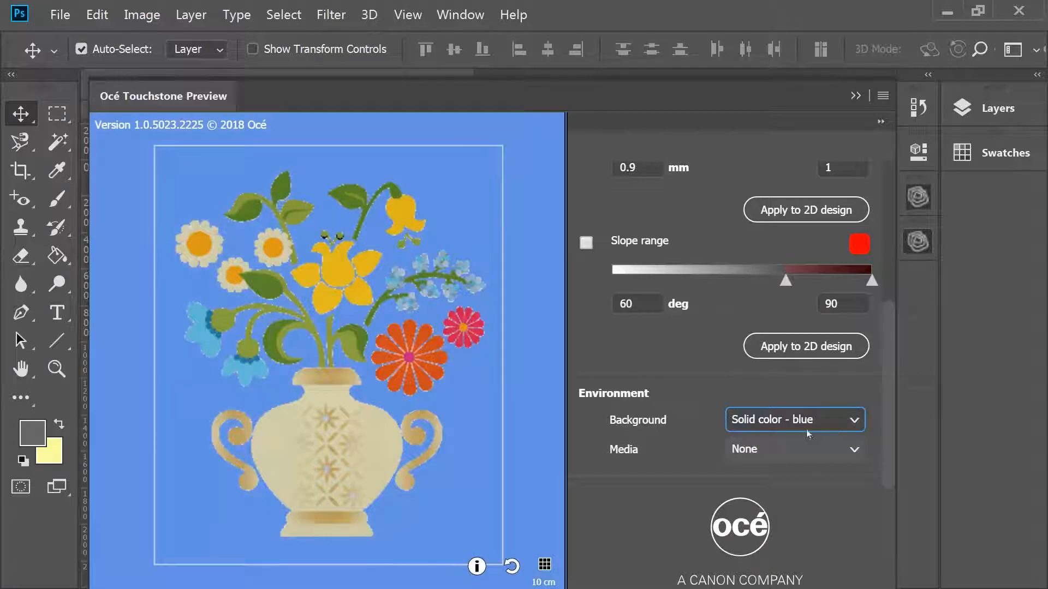
{"action": "left_click", "coordinate": [793, 419]}
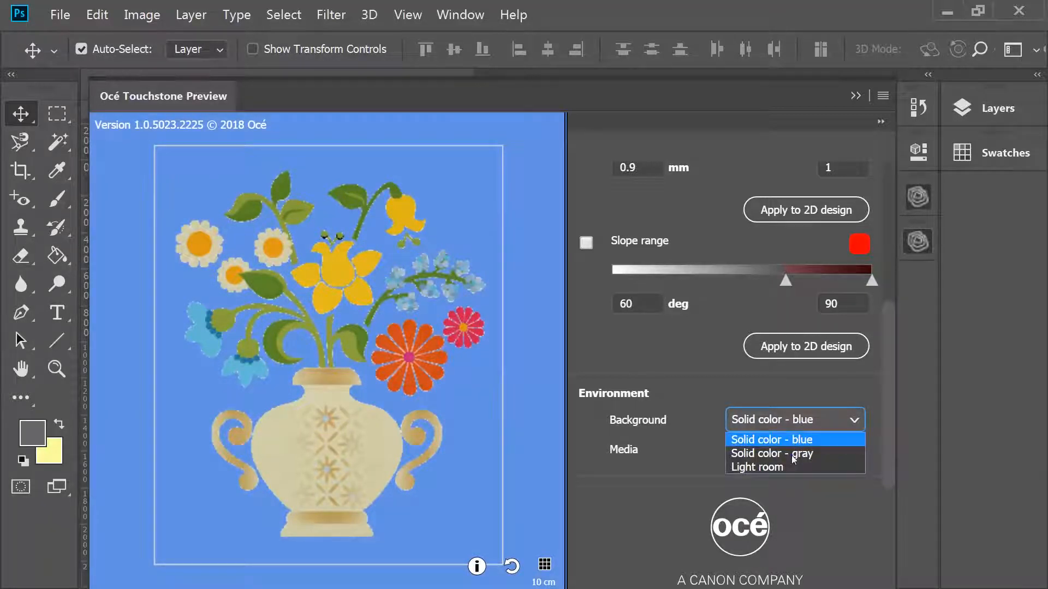
{"action": "left_click", "coordinate": [773, 453]}
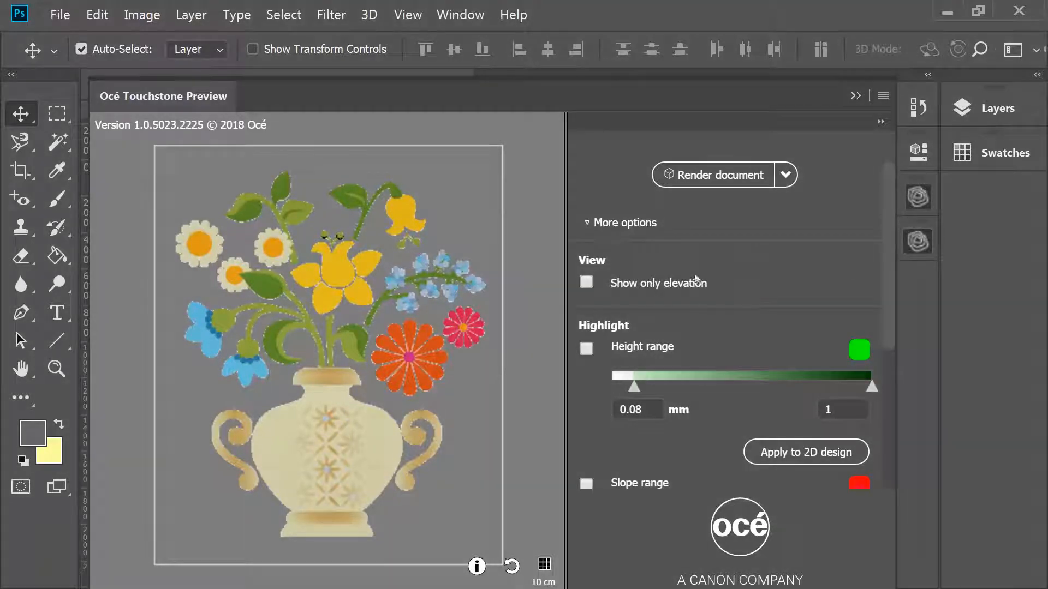
Show only elevation, highlight the height range, then the 60–90° slope range.
{"action": "left_click", "coordinate": [586, 281]}
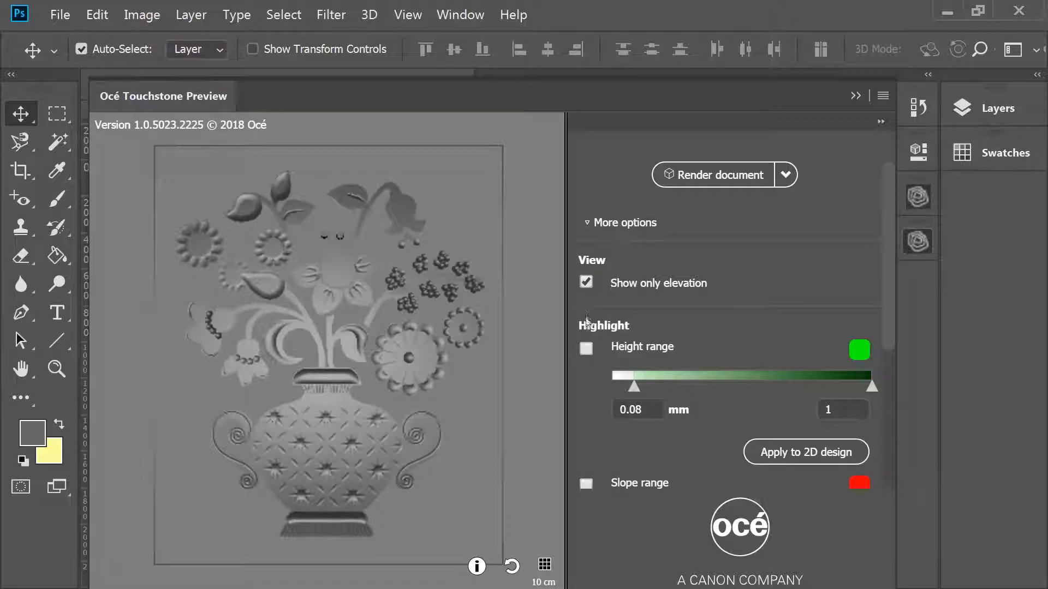
{"action": "left_click", "coordinate": [586, 349]}
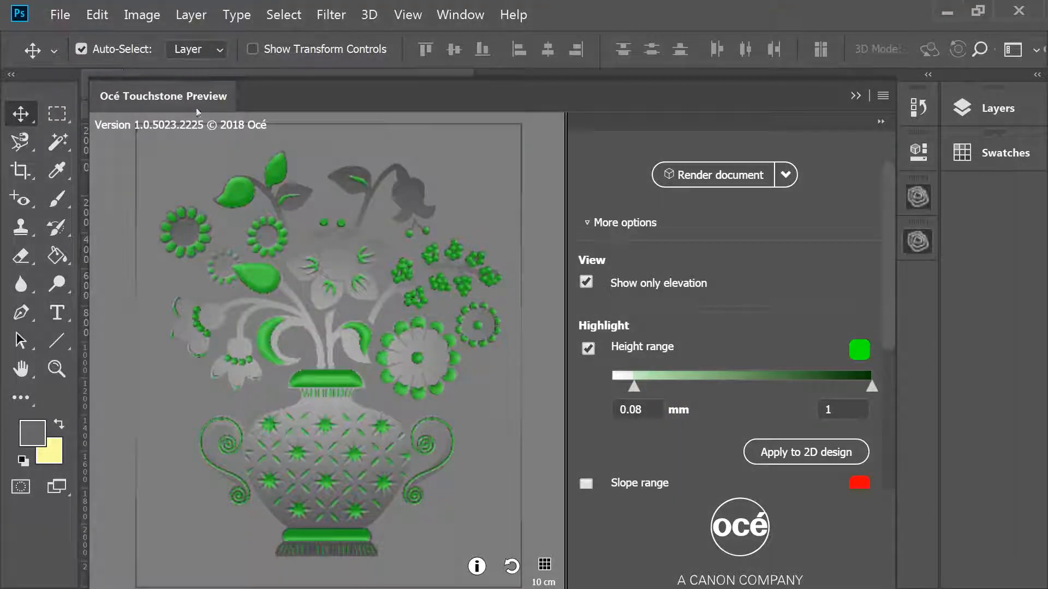
{"action": "left_click", "coordinate": [806, 452]}
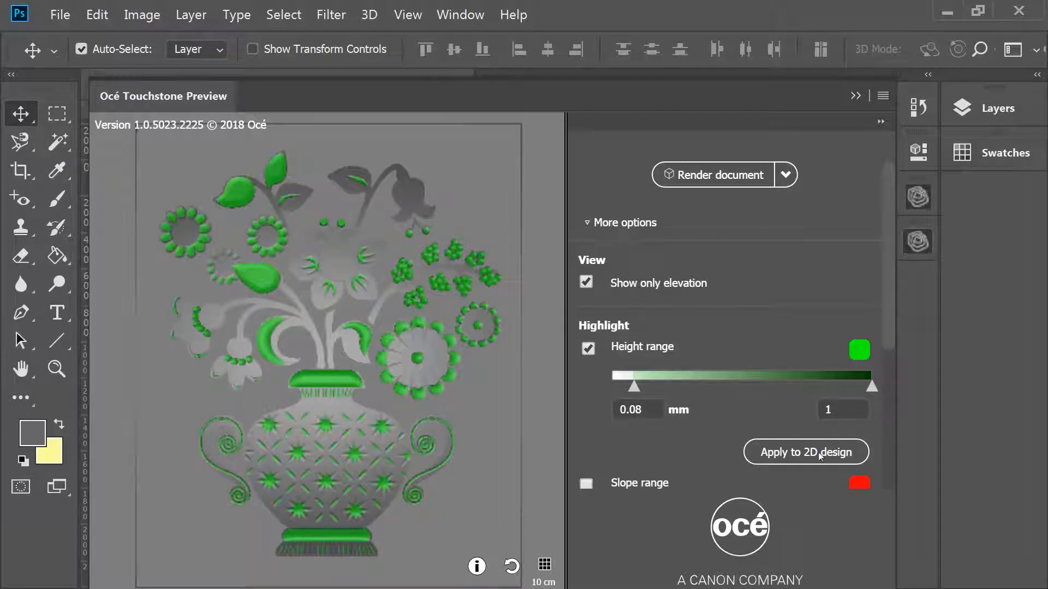
{"action": "left_click", "coordinate": [992, 108]}
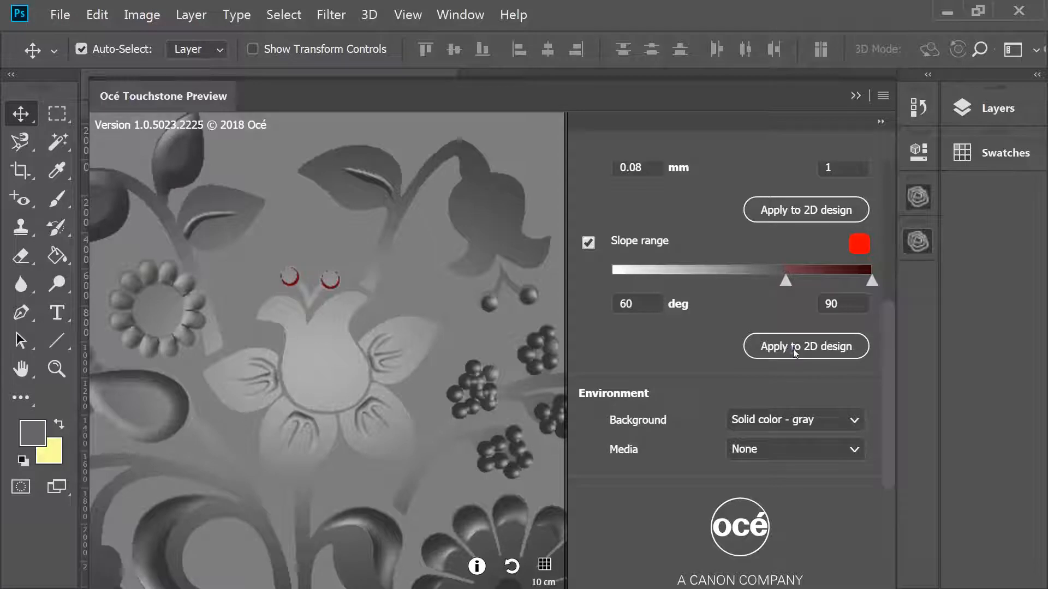
Apply the slope highlights to the 2D design and select the eye dots on the Elevation artifact layer.
{"action": "left_click", "coordinate": [805, 346]}
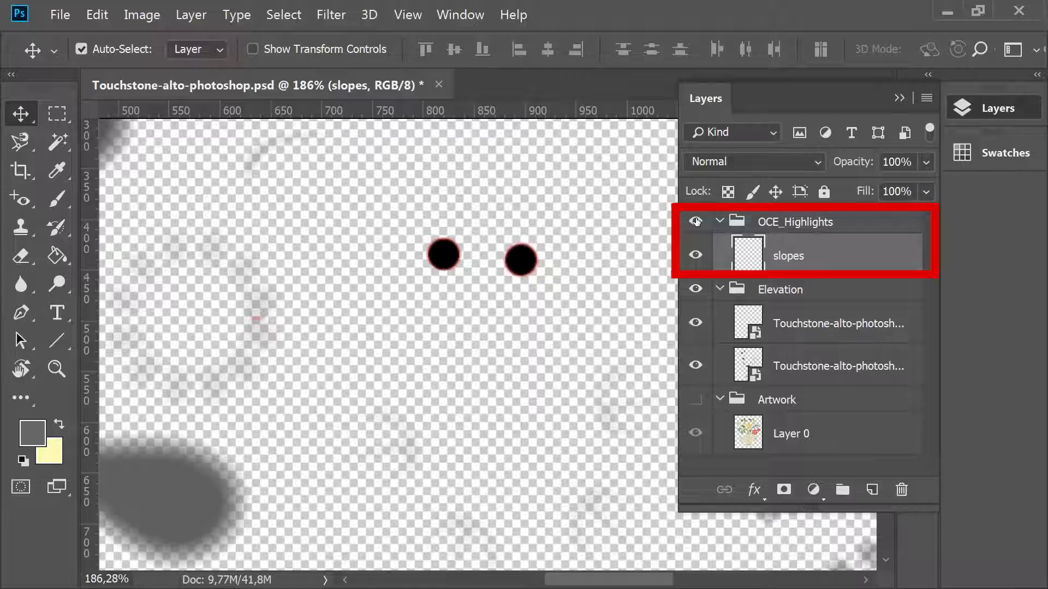
{"action": "left_click", "coordinate": [839, 323]}
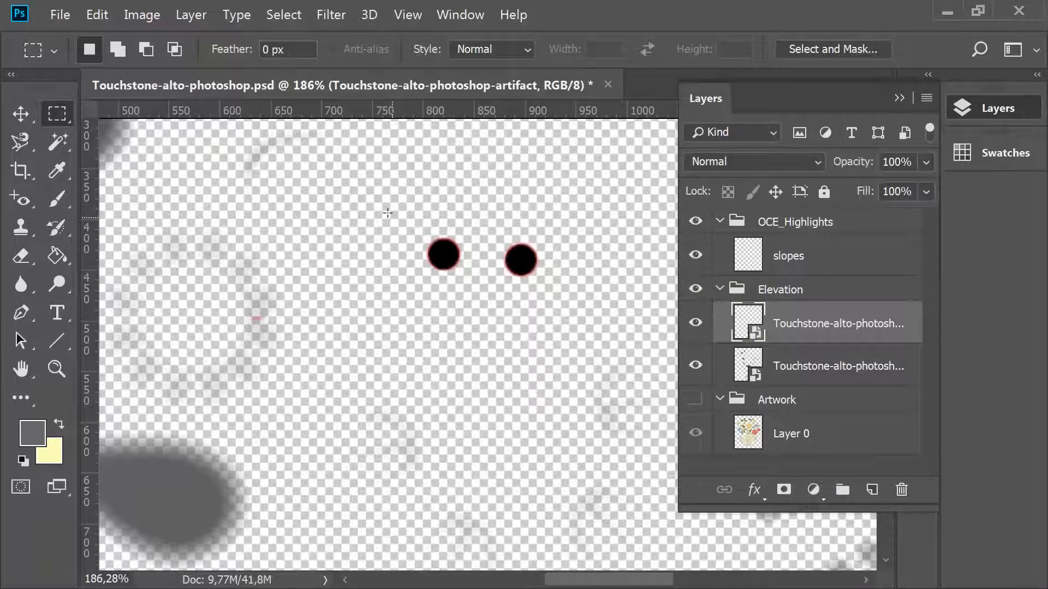
{"action": "left_click_drag", "start_coordinate": [392, 218], "coordinate": [563, 290]}
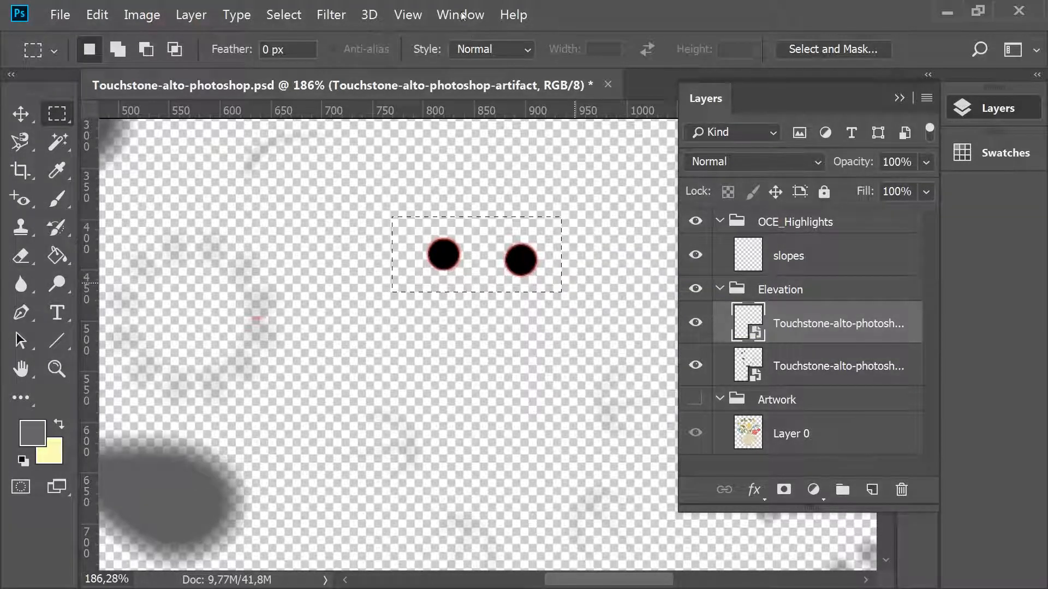
Soften the selected eye dots with a 6 px Gaussian Blur.
{"action": "left_click", "coordinate": [330, 14]}
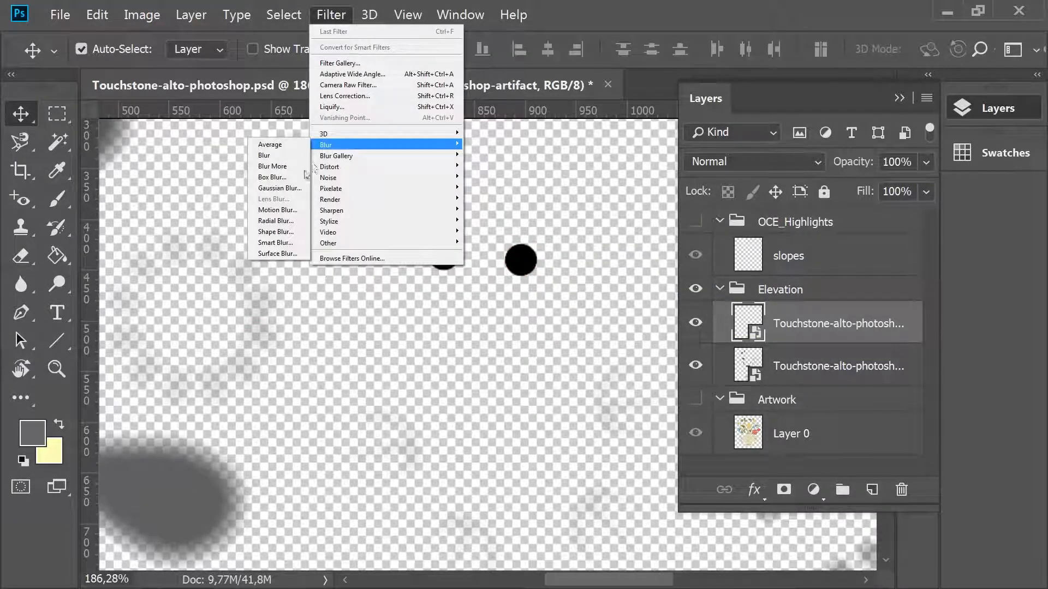
{"action": "left_click", "coordinate": [280, 188]}
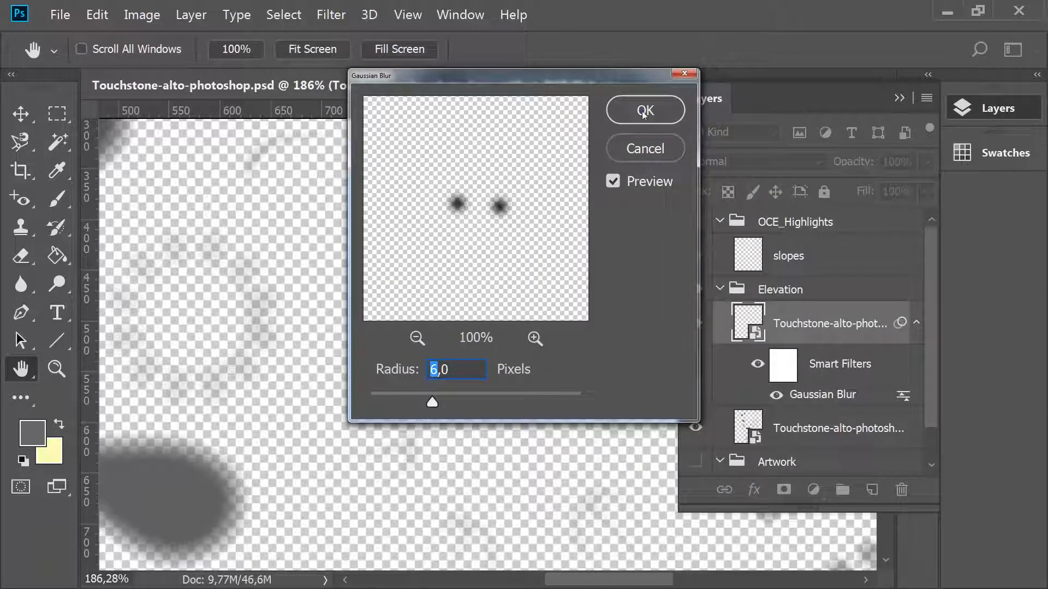
{"action": "left_click", "coordinate": [644, 109]}
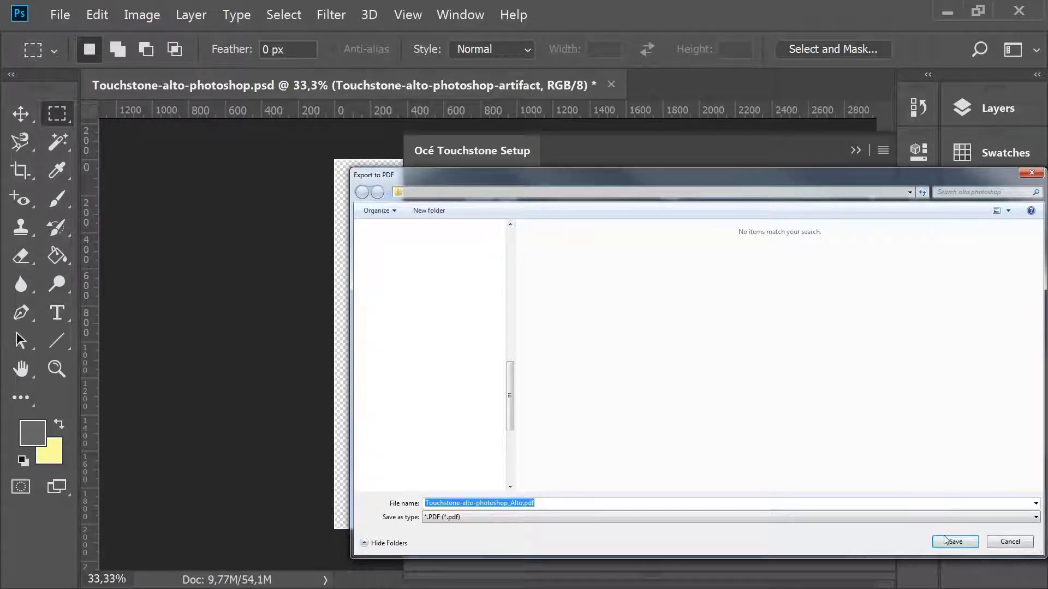
Save the export as Touchstone-alto-photoshop_Alto.pdf.
{"action": "left_click", "coordinate": [954, 541]}
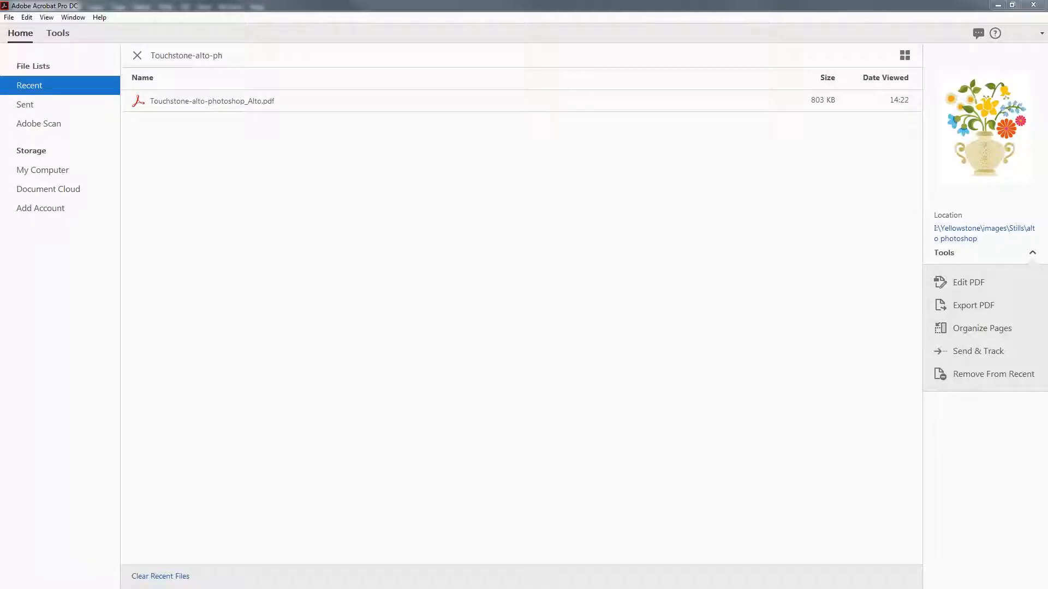
{"action": "mouse_move", "coordinate": [323, 198]}
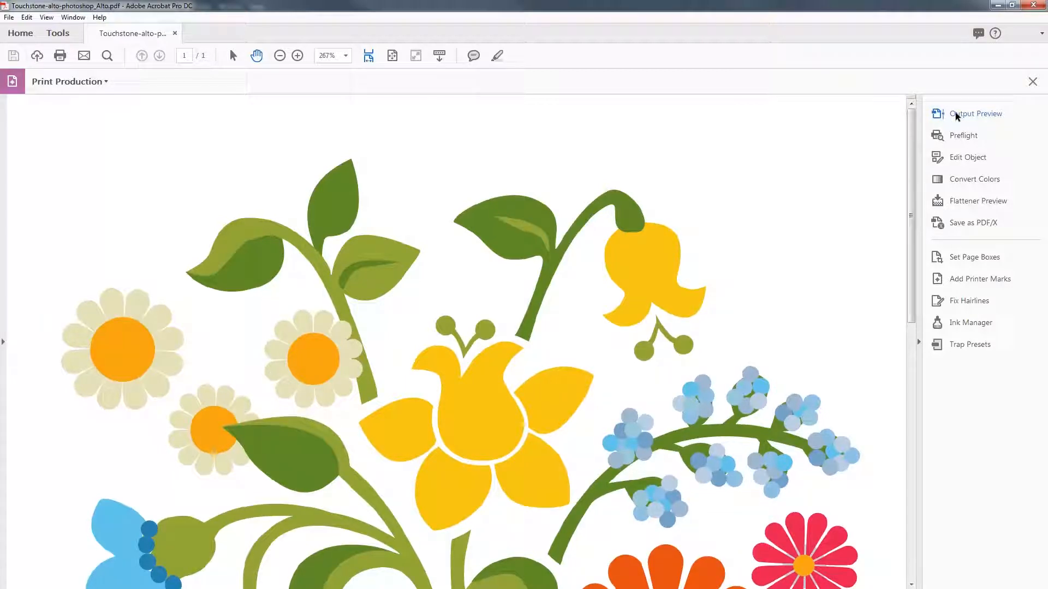
Show the PDF's separations in Output Preview, including the OCESFX spot plates.
{"action": "left_click", "coordinate": [974, 114]}
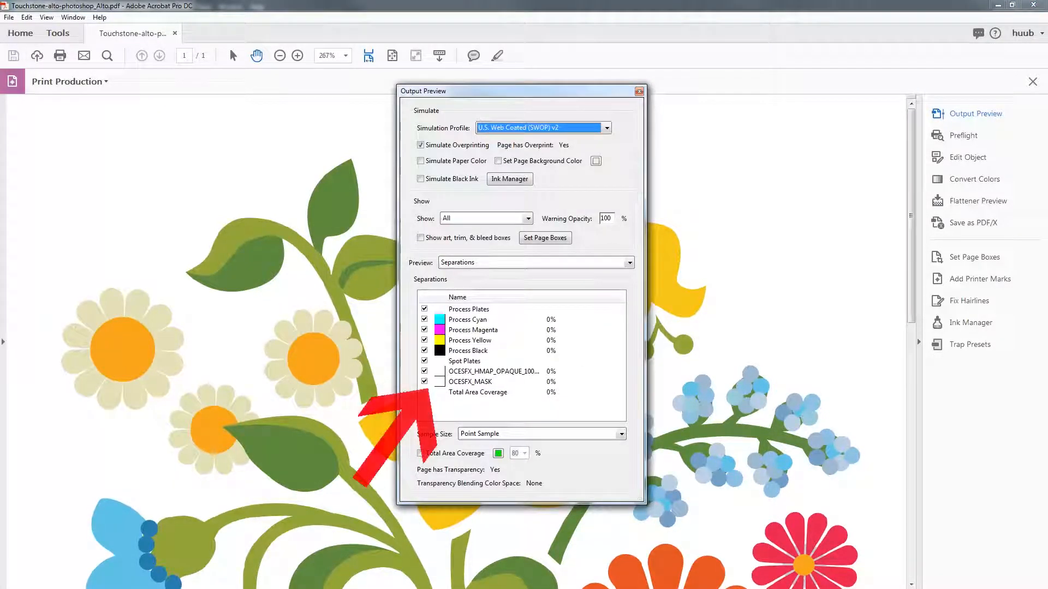